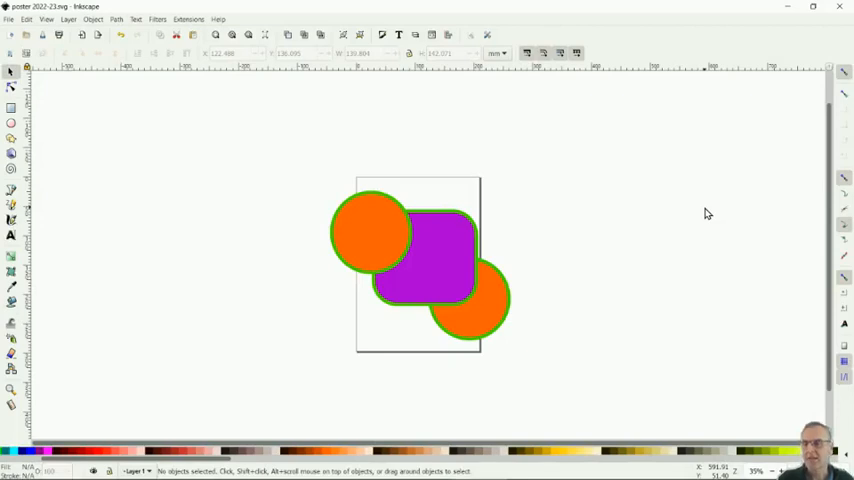
mouse_move(16, 88)
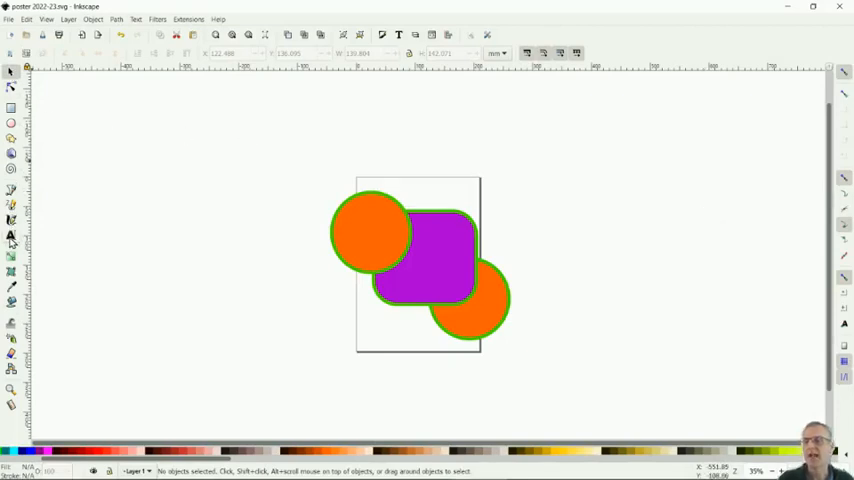
mouse_move(11, 237)
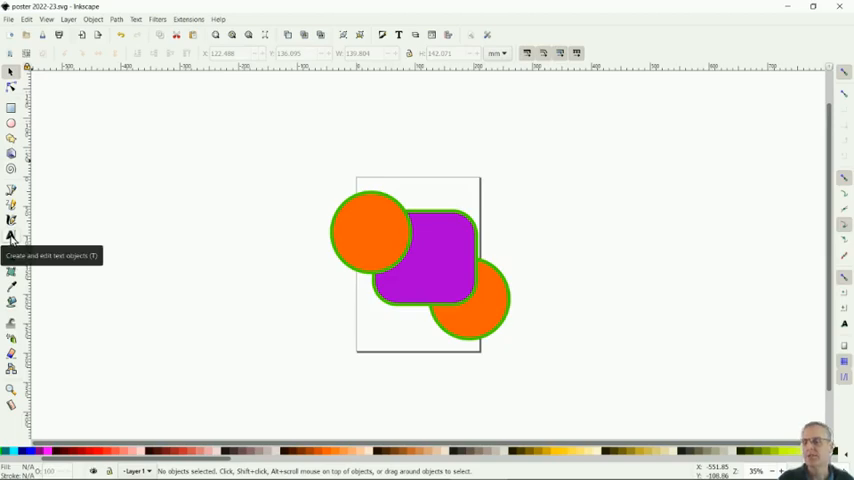
Type a 'Be kind' text line on the canvas left of the poster
left_click(11, 237)
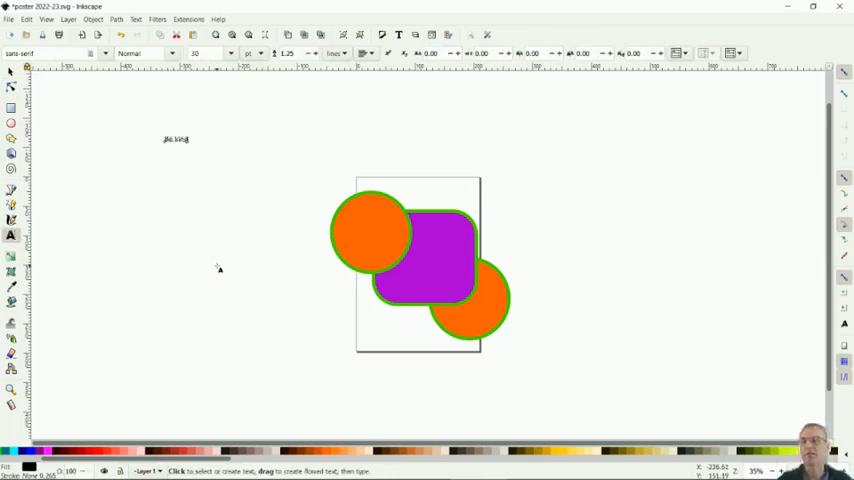
mouse_move(165, 188)
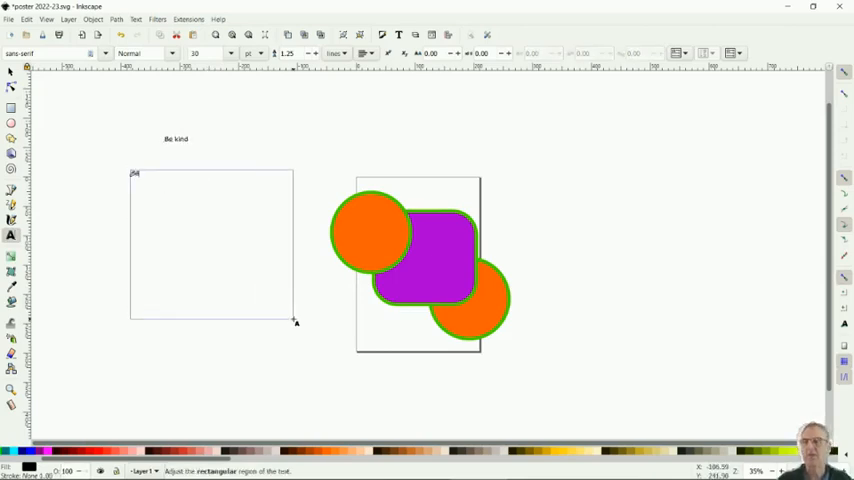
type("Be kind")
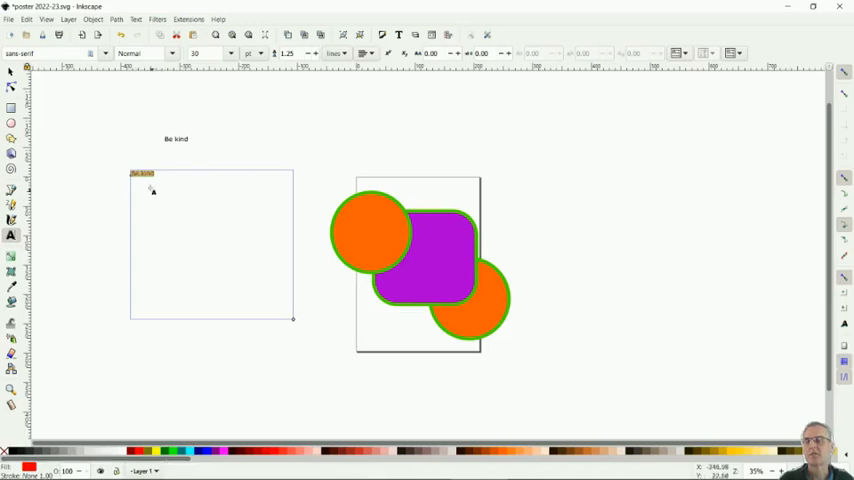
Click off the red 'Be kind' framed text to view it, then click back into it
left_click(142, 173)
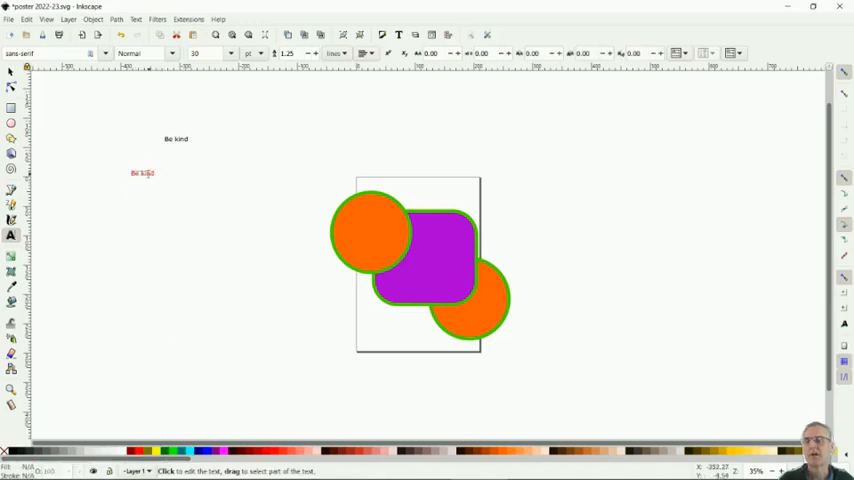
left_click(142, 173)
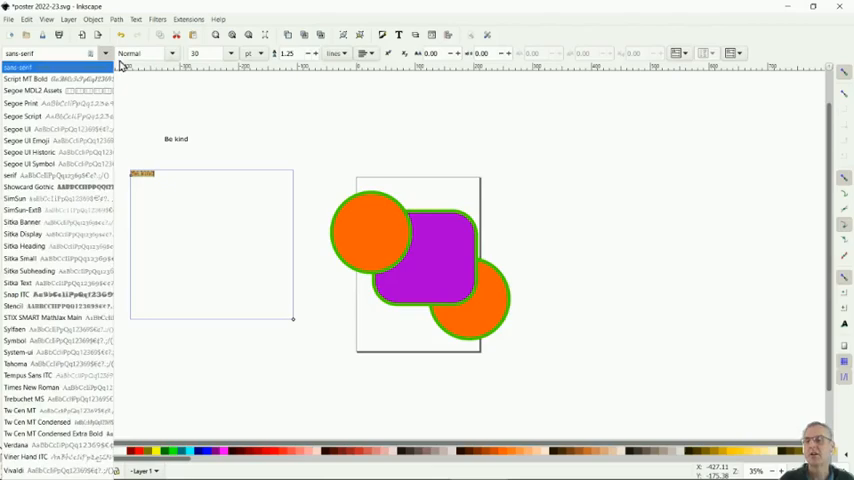
Set the framed text to Gill Sans Ultra Bold, Normal style, 144 pt
left_click(45, 187)
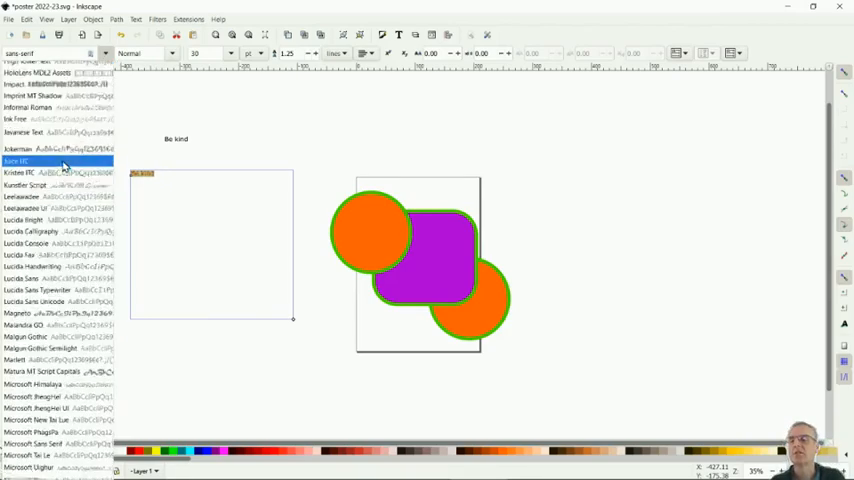
scroll("up", 3)
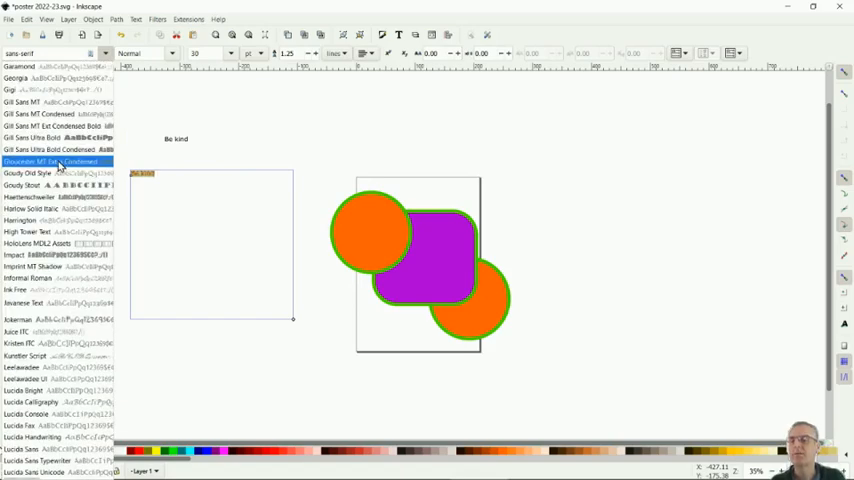
left_click(55, 161)
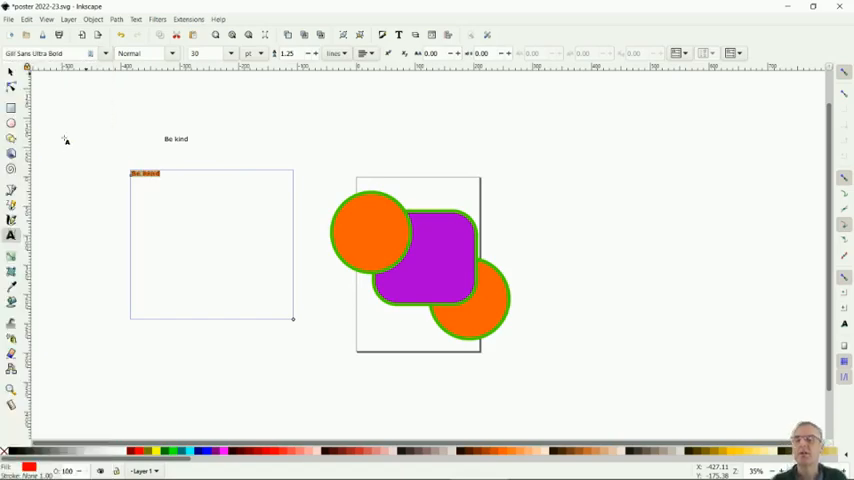
left_click(172, 53)
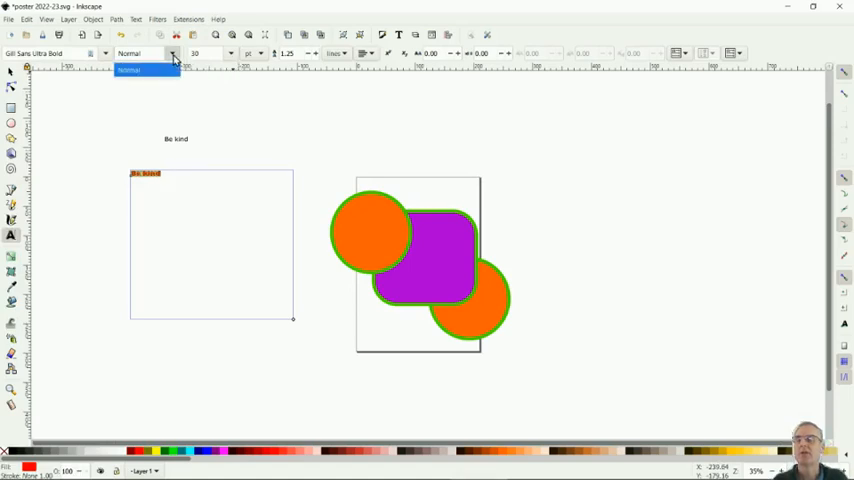
left_click(173, 58)
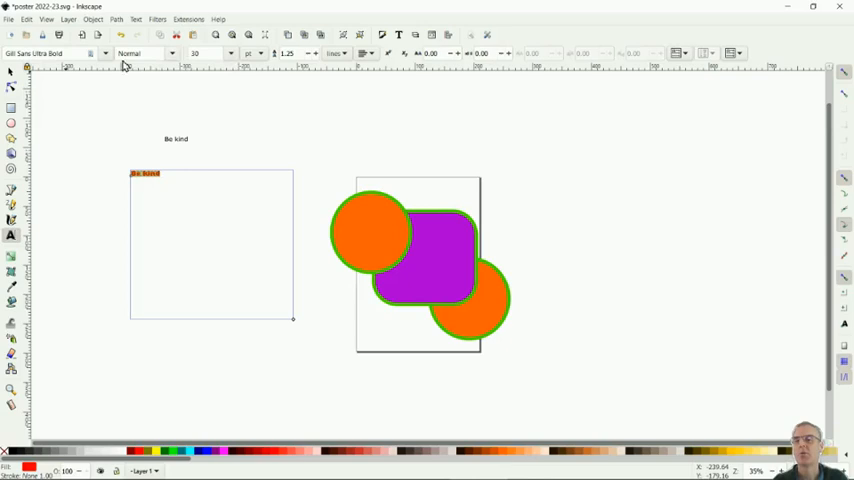
left_click(232, 54)
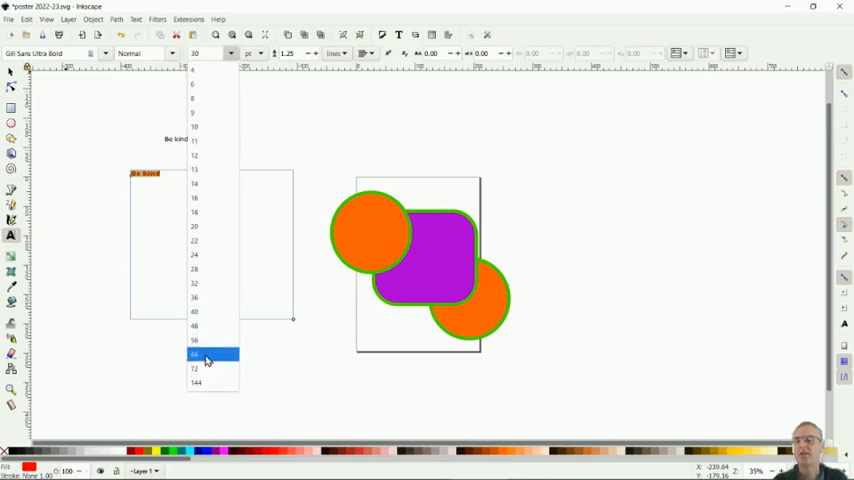
left_click(195, 355)
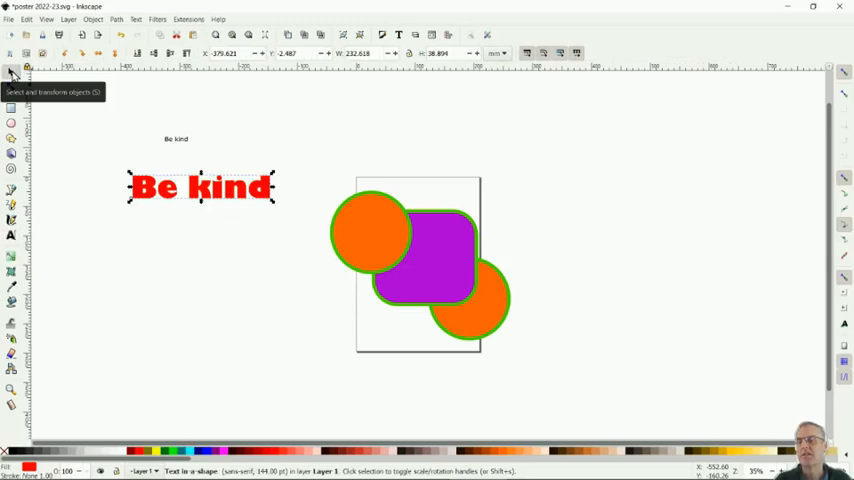
Drag the red 'Be kind' text over the orange circle and purple square, and select it
left_click_drag(200, 187, 268, 197)
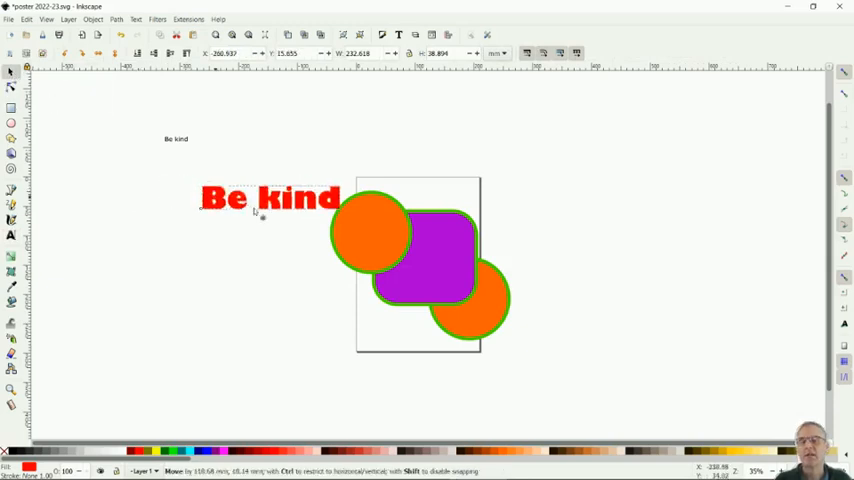
left_click_drag(268, 198, 415, 255)
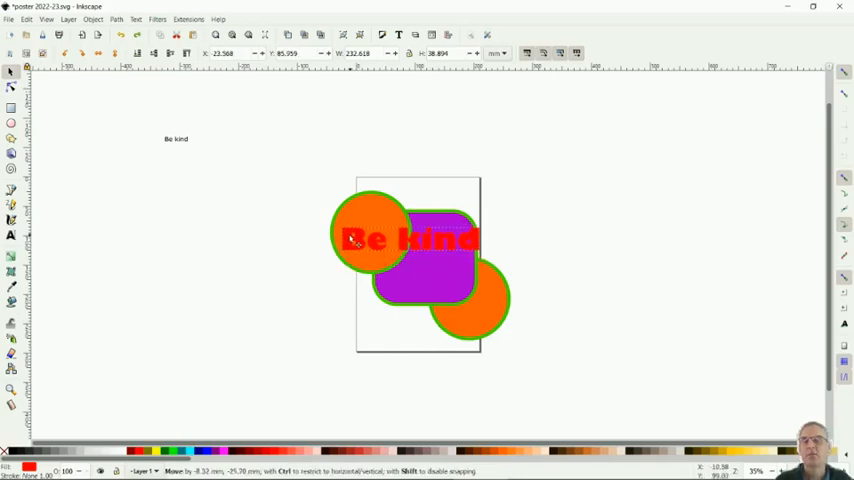
left_click(410, 240)
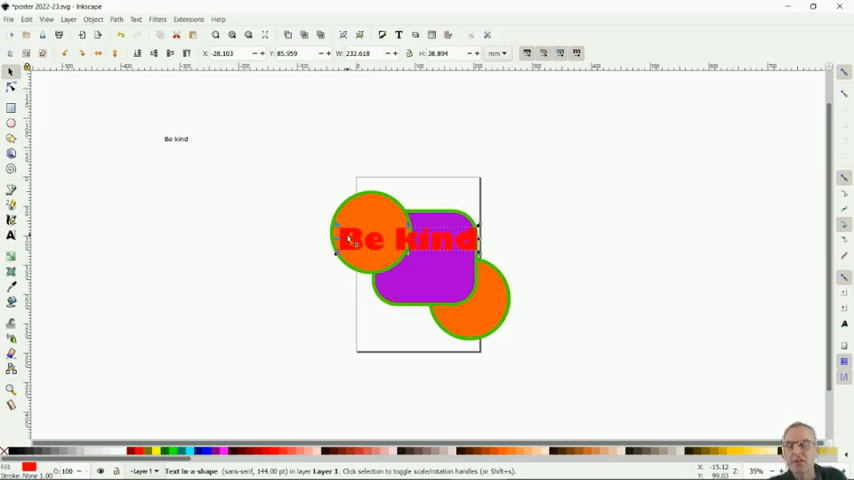
mouse_move(378, 150)
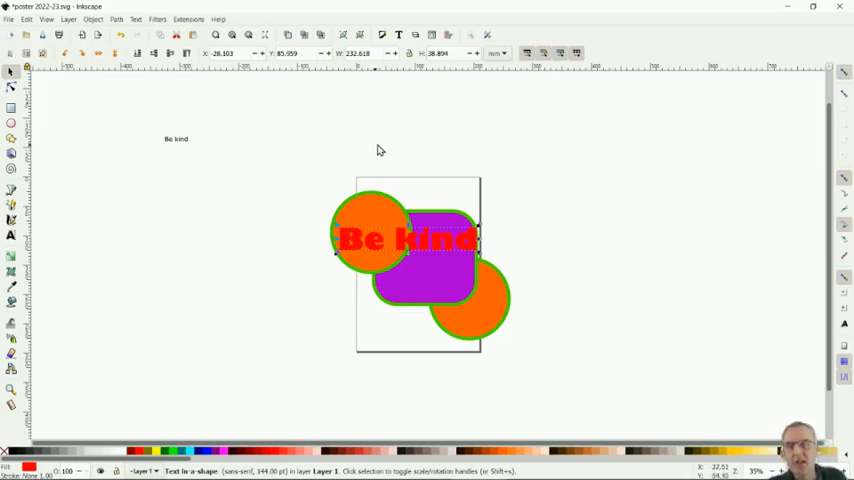
mouse_move(415, 55)
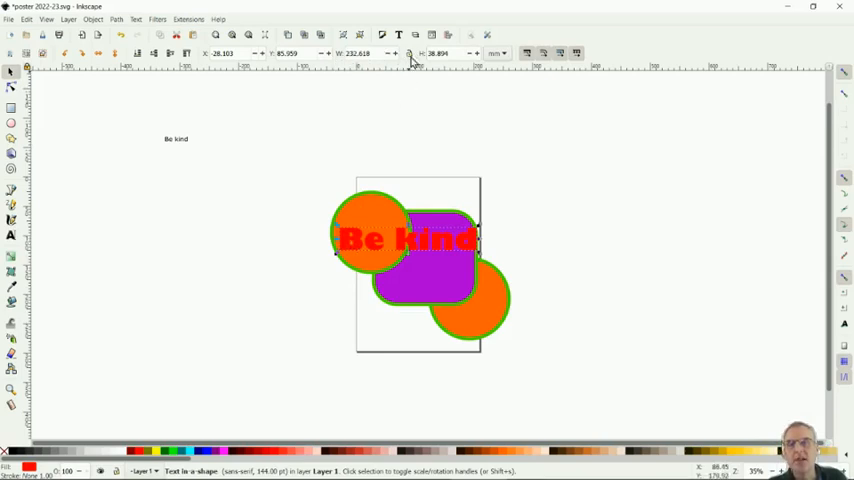
mouse_move(409, 54)
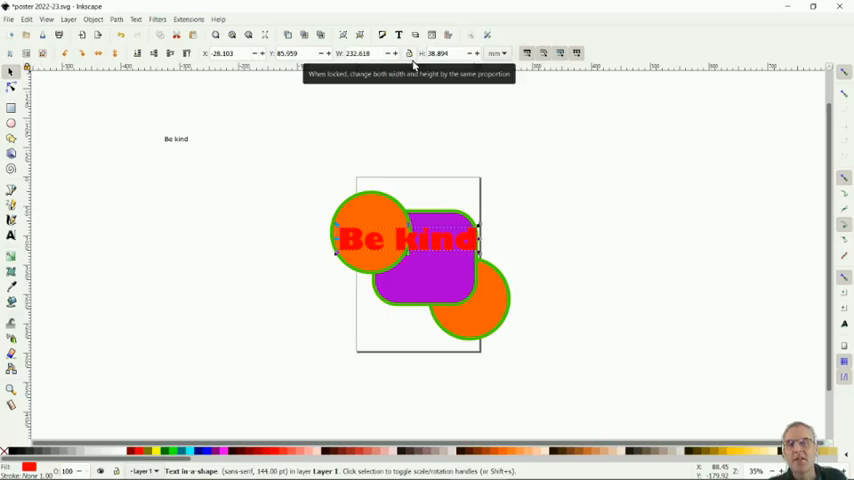
mouse_move(404, 110)
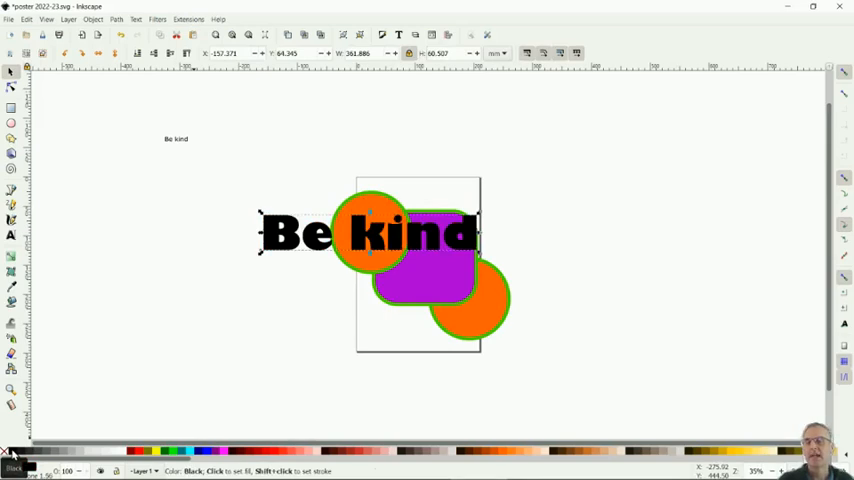
mouse_move(139, 451)
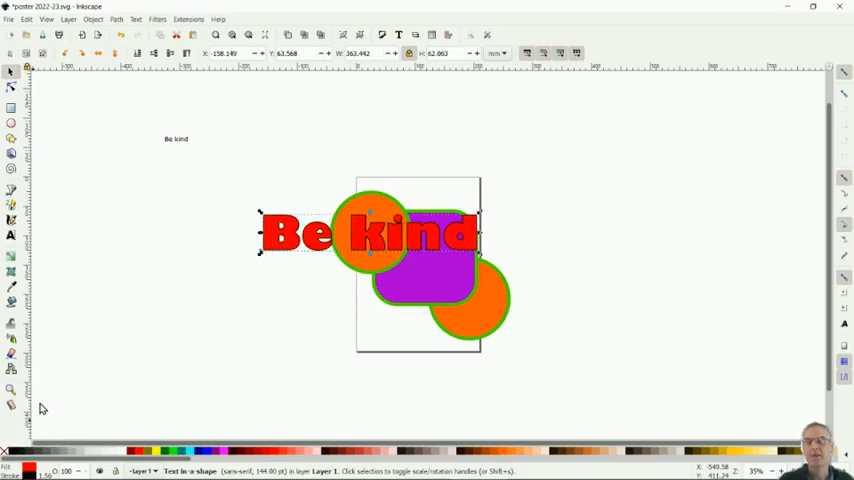
mouse_move(84, 348)
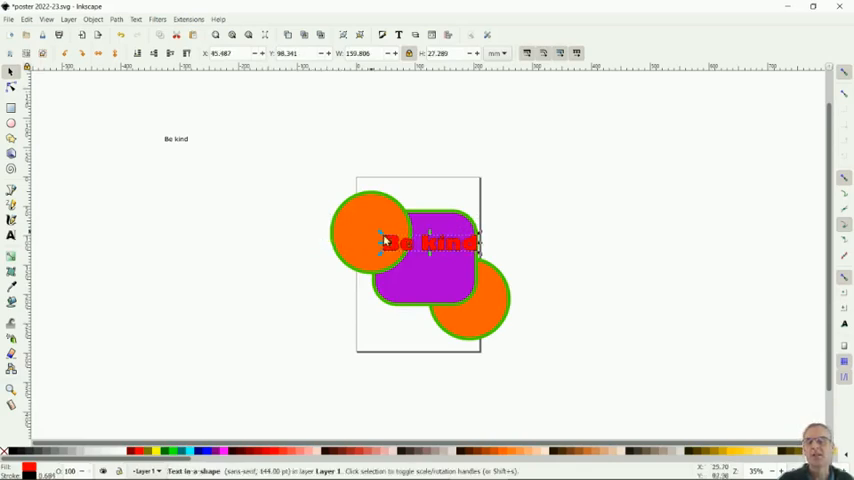
Select the resized Be Kind text for editing
left_click(430, 243)
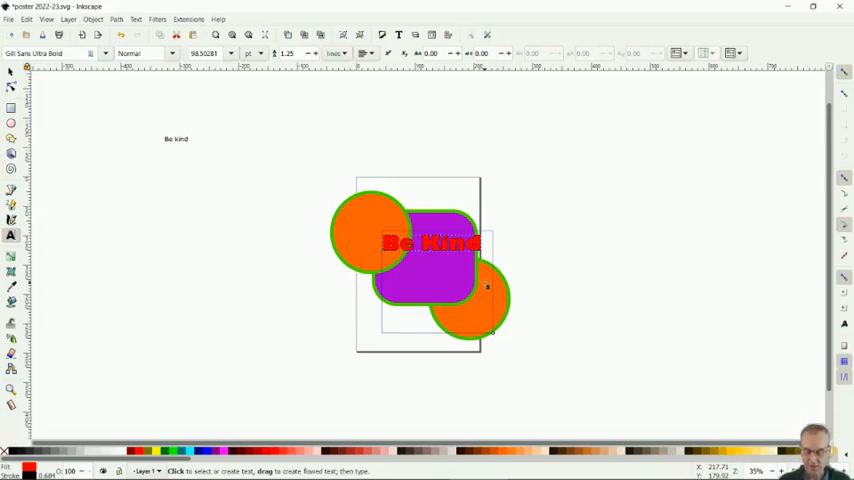
Add 'and' and 'make a mess' to the text, stretching the frame to test wrapping
left_click(488, 242)
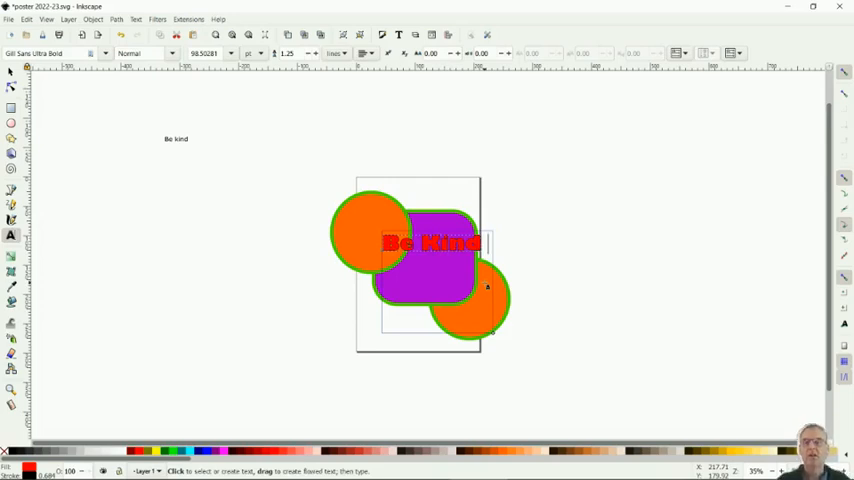
type("and don't")
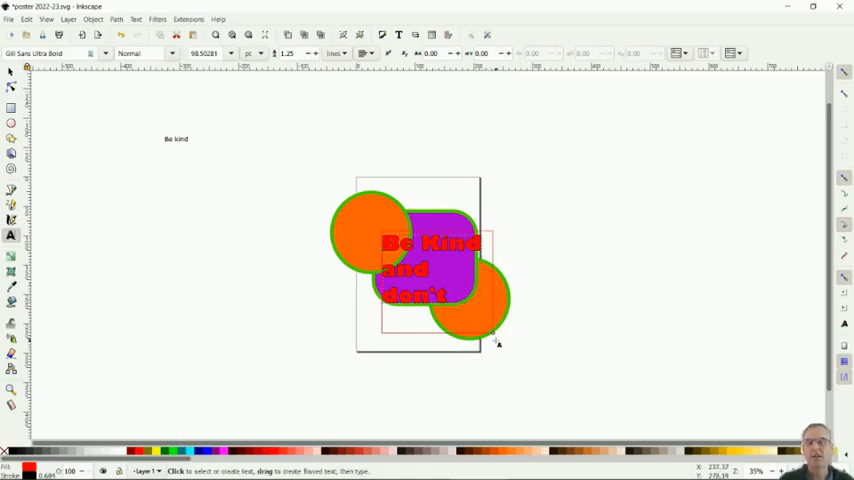
left_click(543, 347)
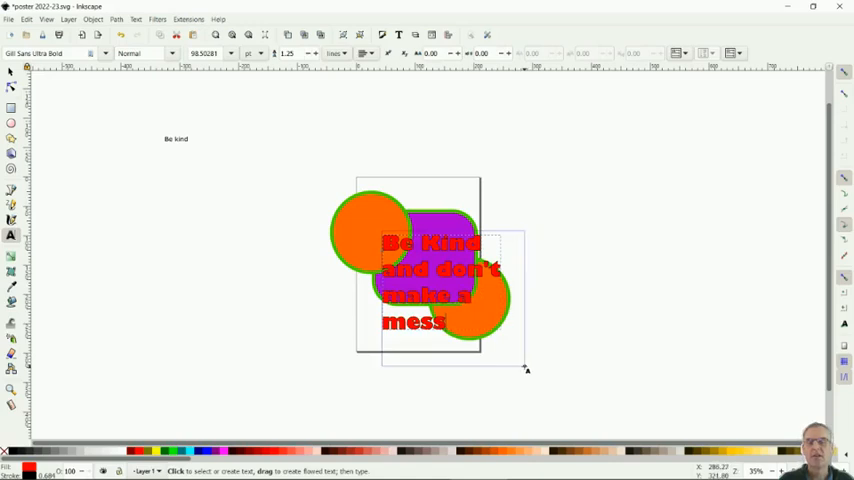
left_click_drag(527, 369, 685, 290)
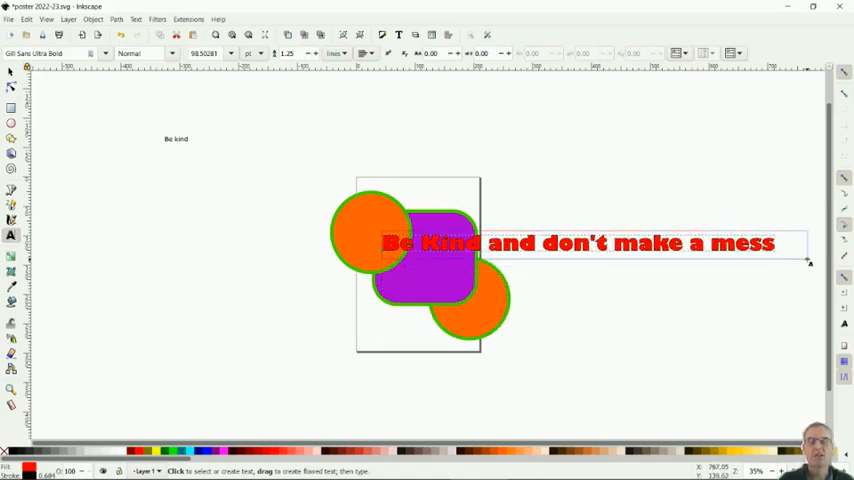
left_click_drag(810, 262, 497, 335)
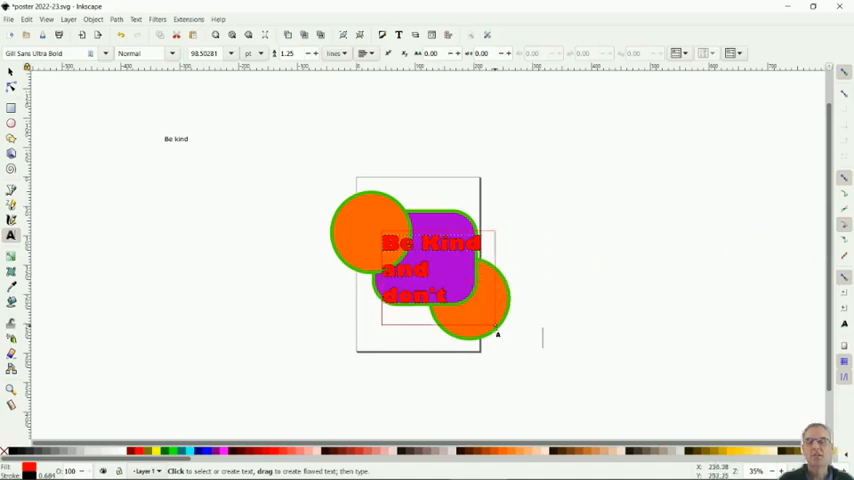
type("make a mess")
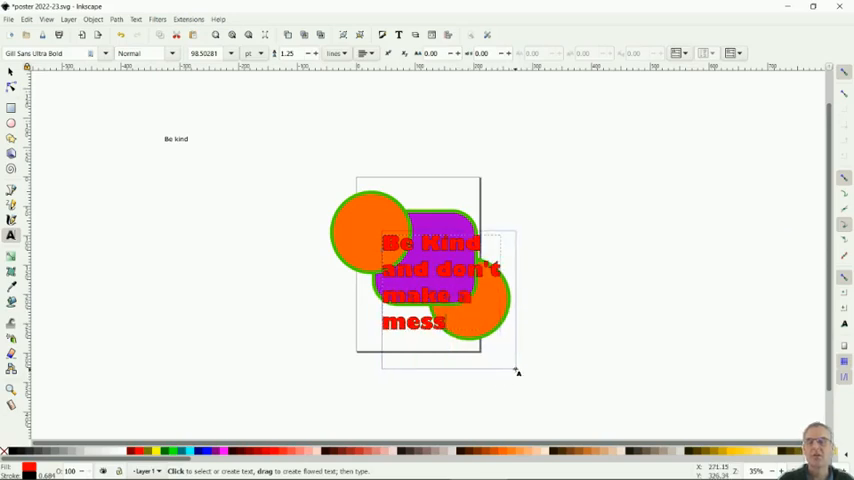
left_click(450, 321)
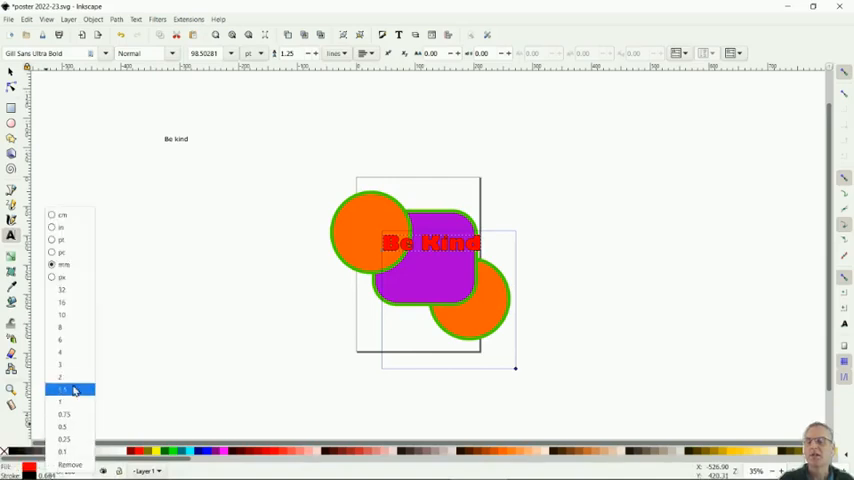
Choose a thicker outline width for the Be Kind text from the status bar
left_click(62, 389)
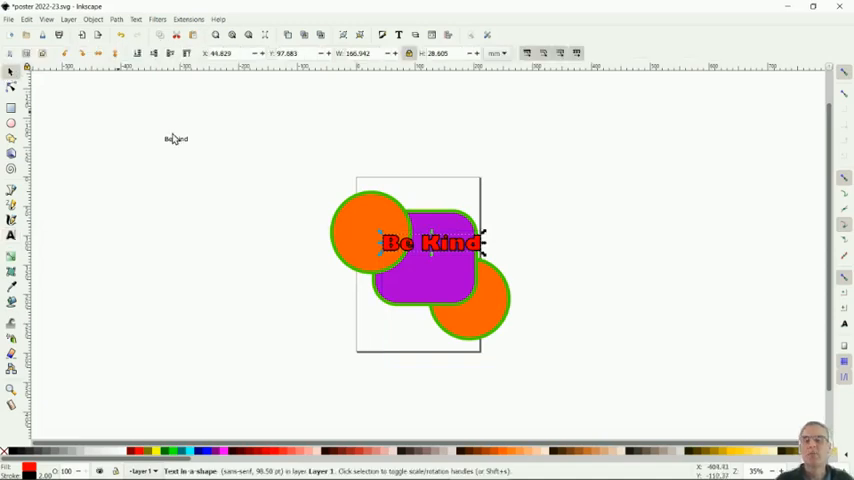
Shrink the Be Kind text onto the lower purple square, then deselect everything
left_click_drag(435, 242, 420, 240)
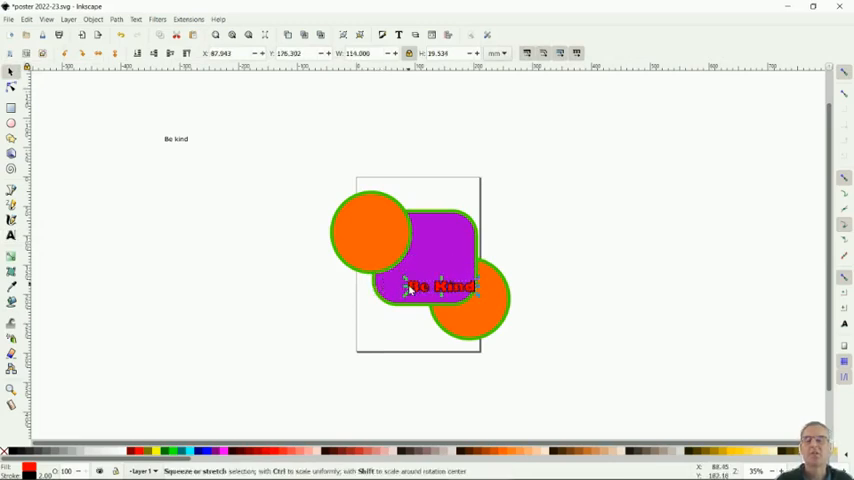
left_click(440, 287)
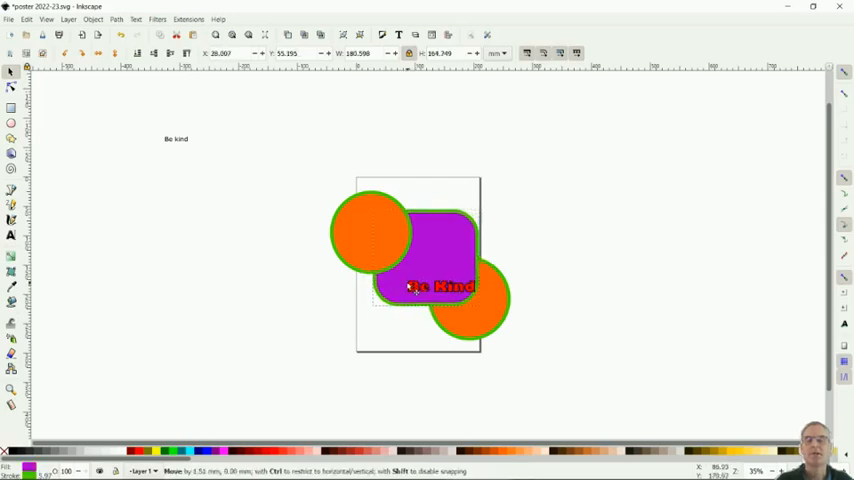
left_click(431, 287)
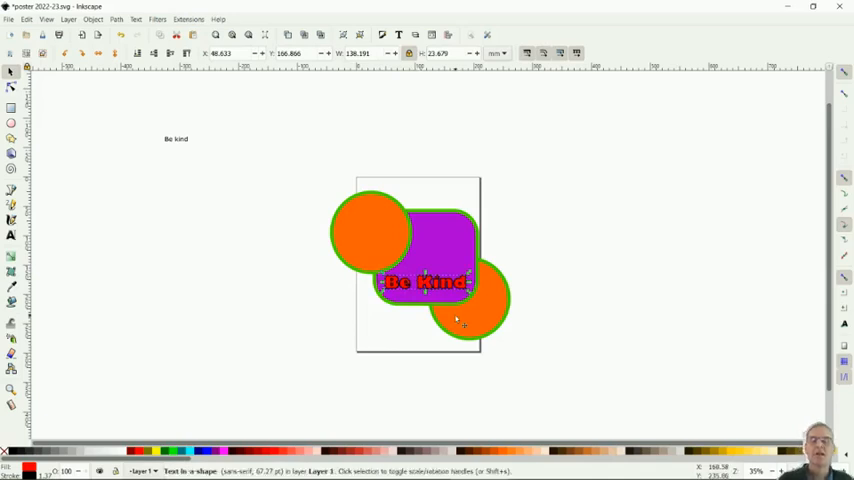
left_click(259, 257)
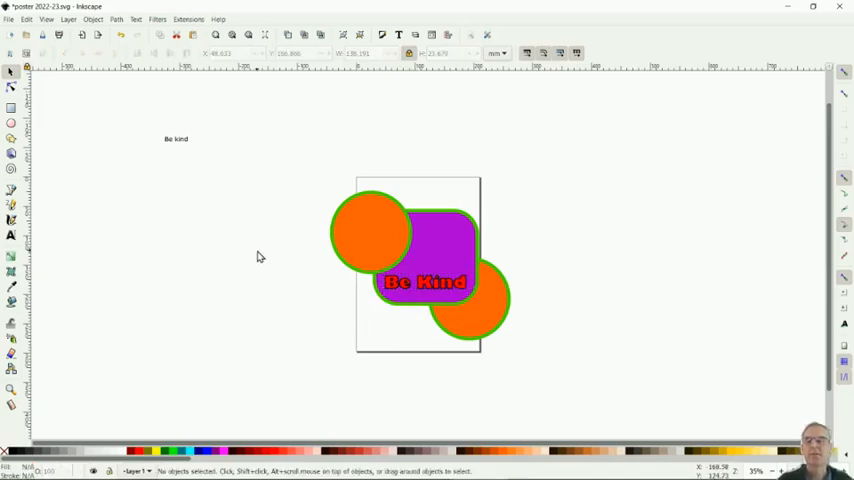